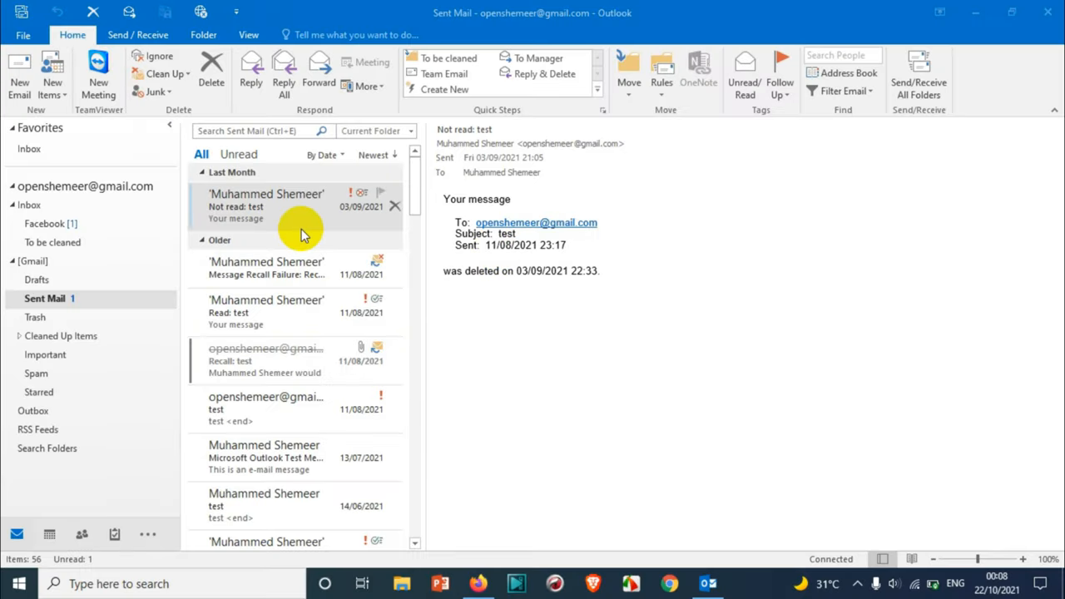
mouse_move(550, 267)
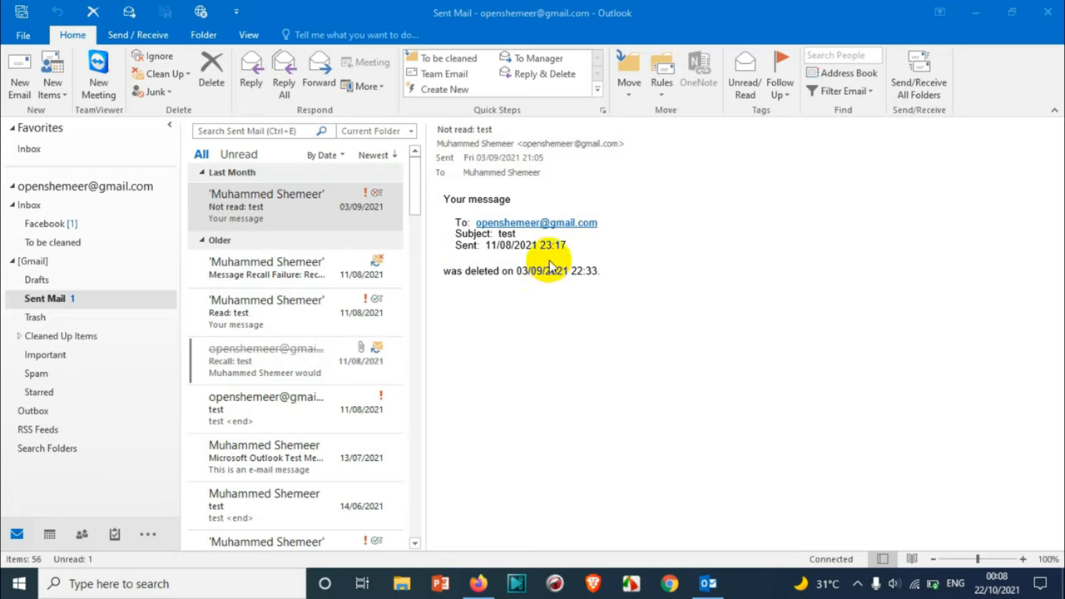
Step: Switch to the Inbox and bring up the File account information page
left_click(30, 205)
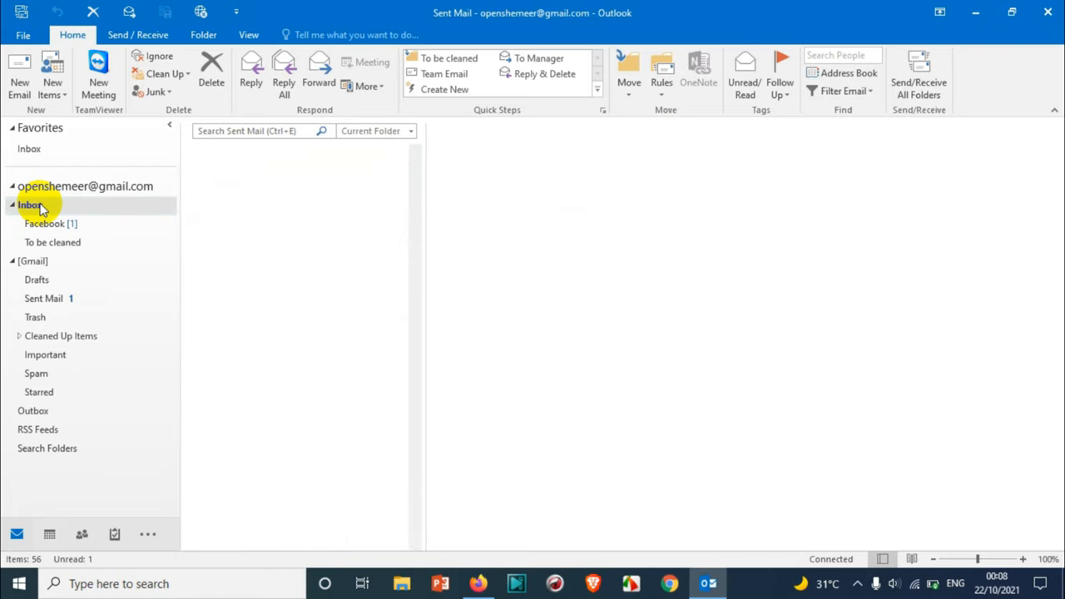
left_click(30, 205)
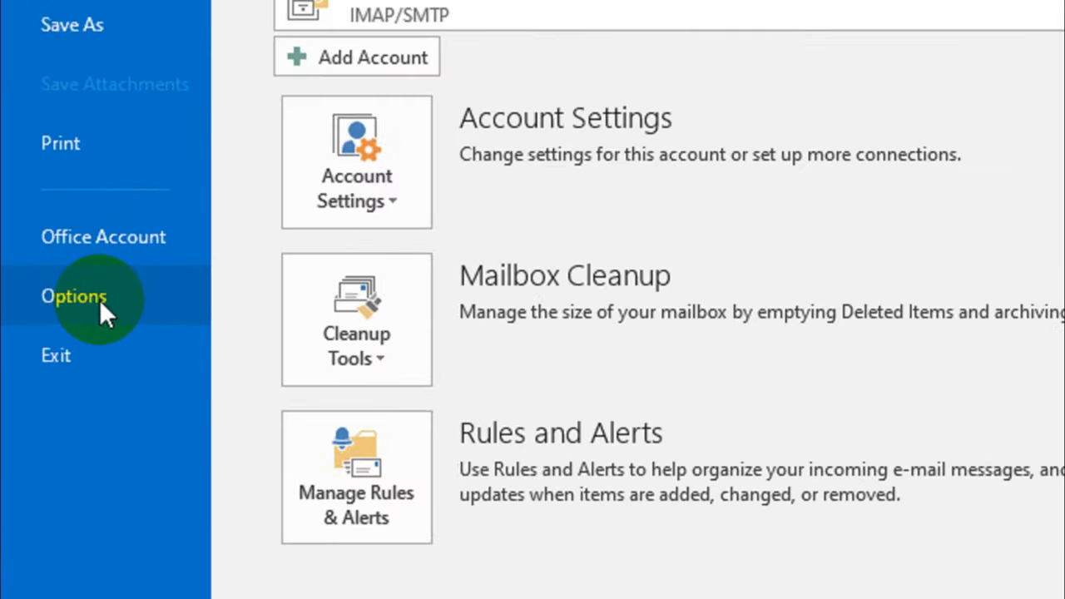
Step: Show the Trust Center section of Outlook Options
left_click(73, 296)
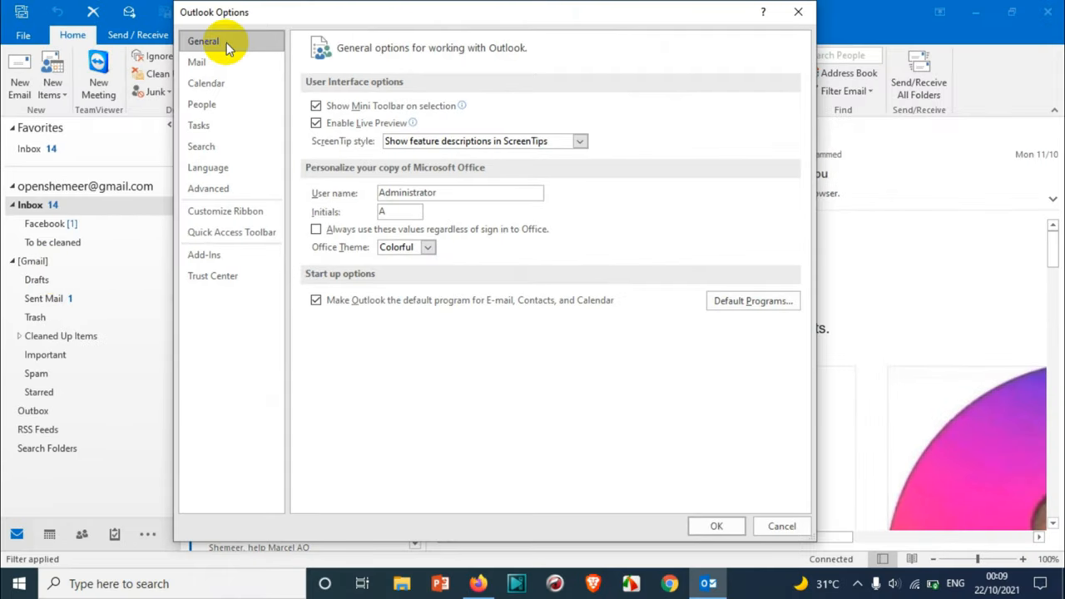
mouse_move(213, 276)
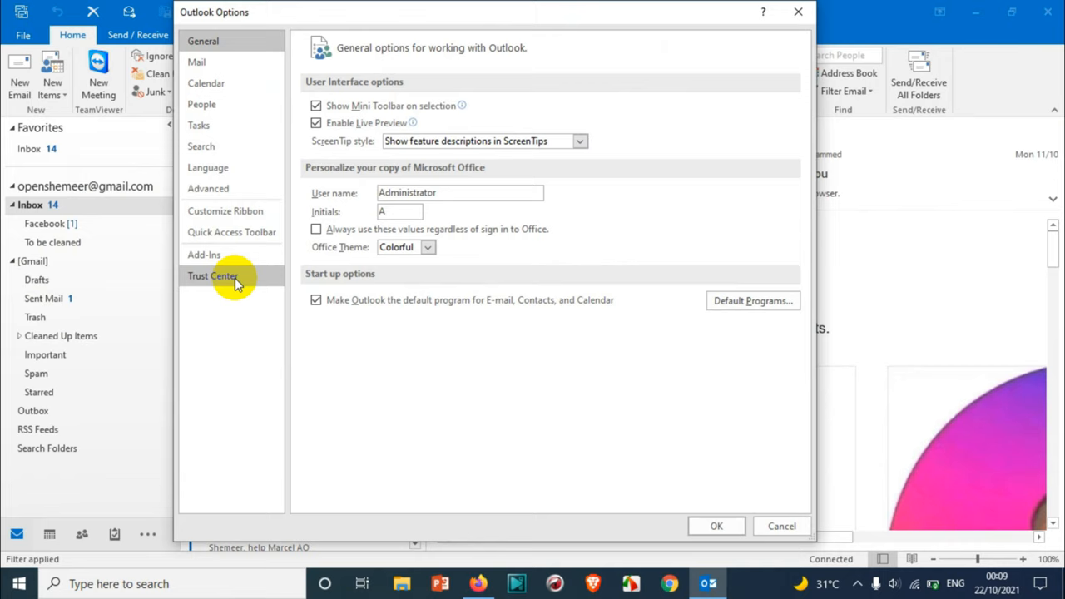
left_click(213, 276)
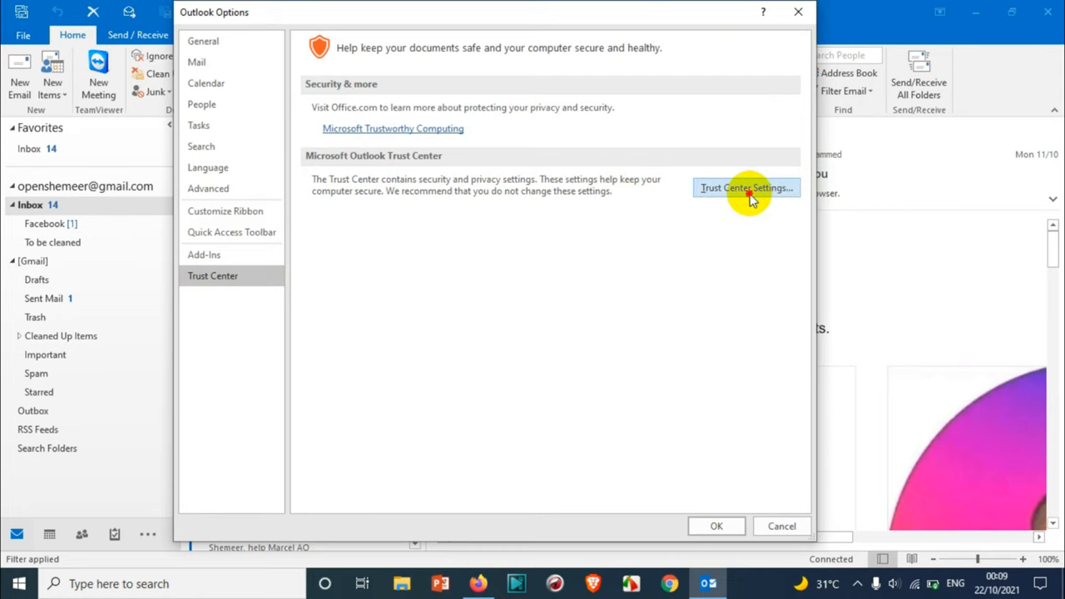
Step: Bring up the Trust Center Settings window on Automatic Download
left_click(746, 186)
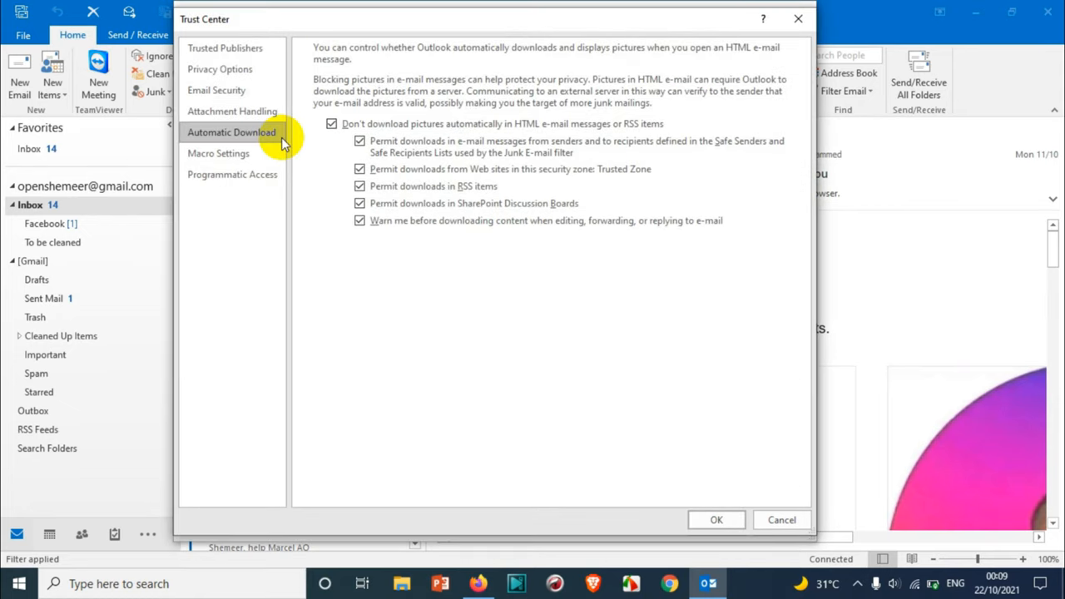
mouse_move(250, 139)
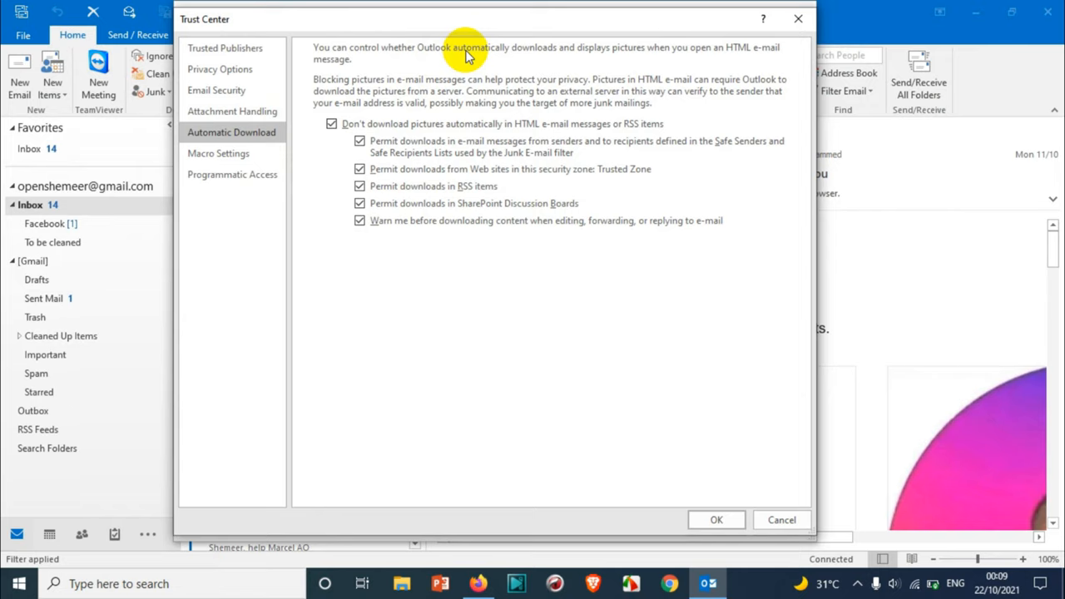
mouse_move(657, 63)
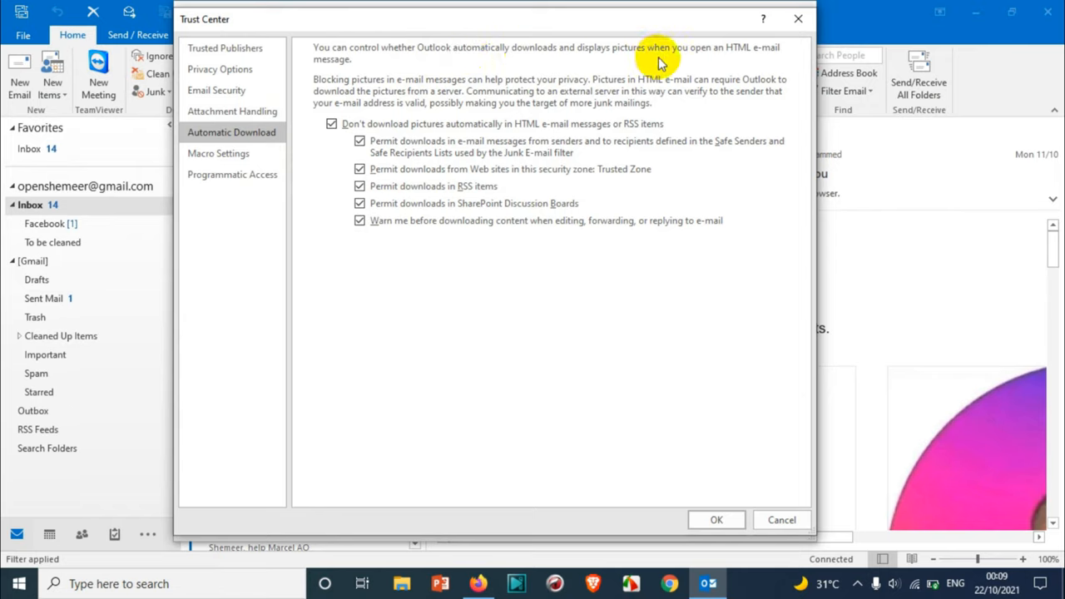
mouse_move(463, 63)
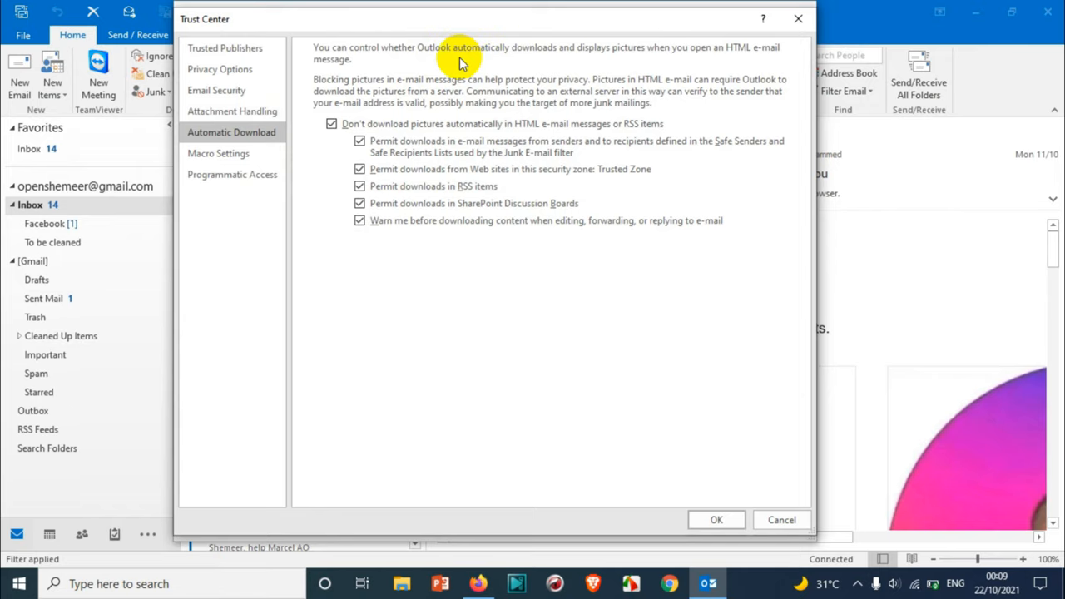
mouse_move(499, 92)
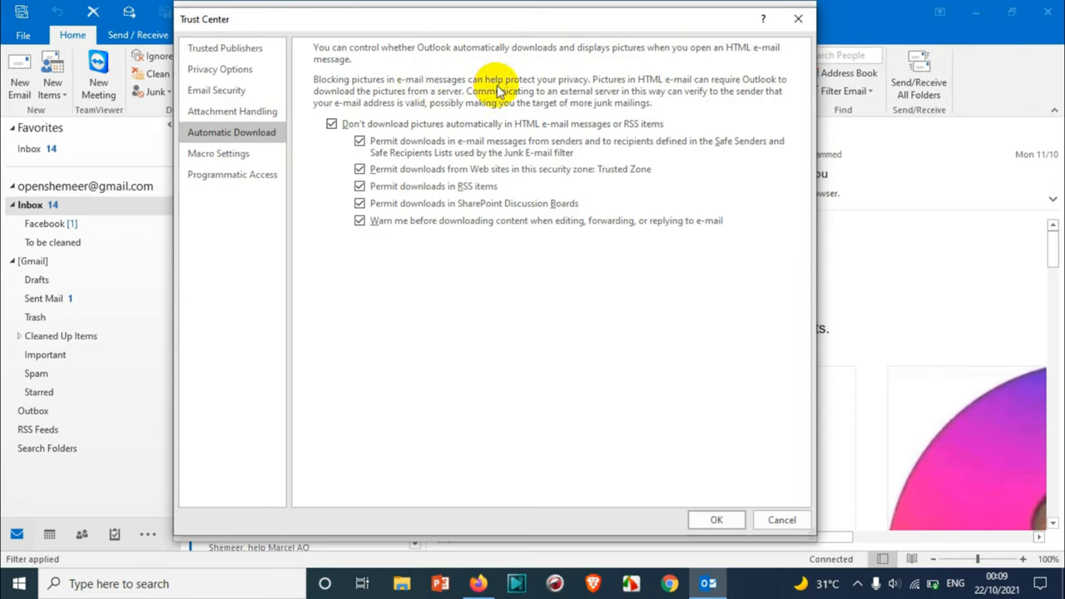
mouse_move(569, 93)
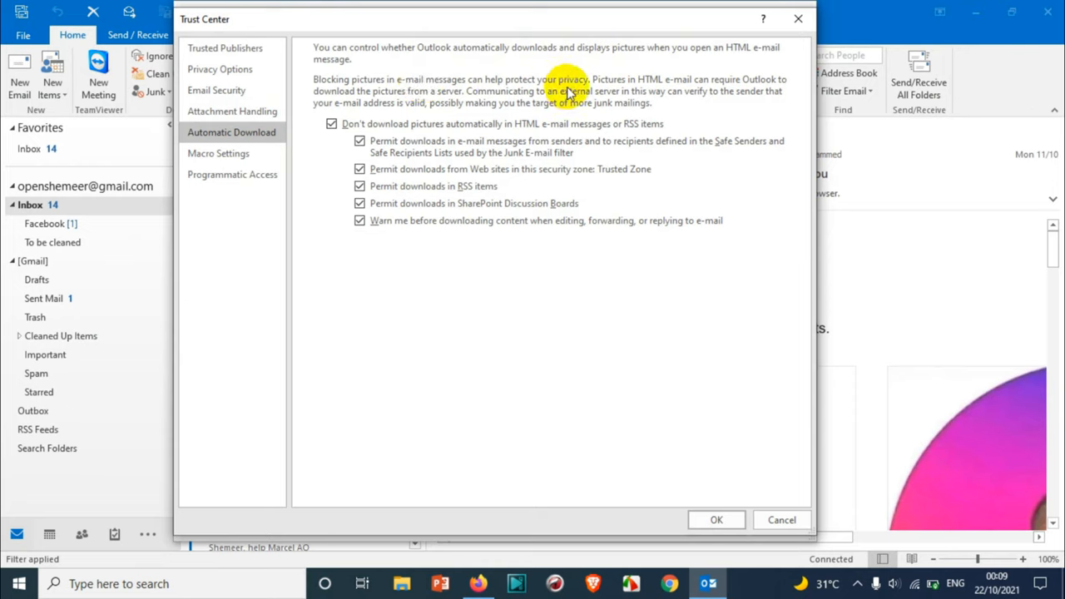
mouse_move(733, 86)
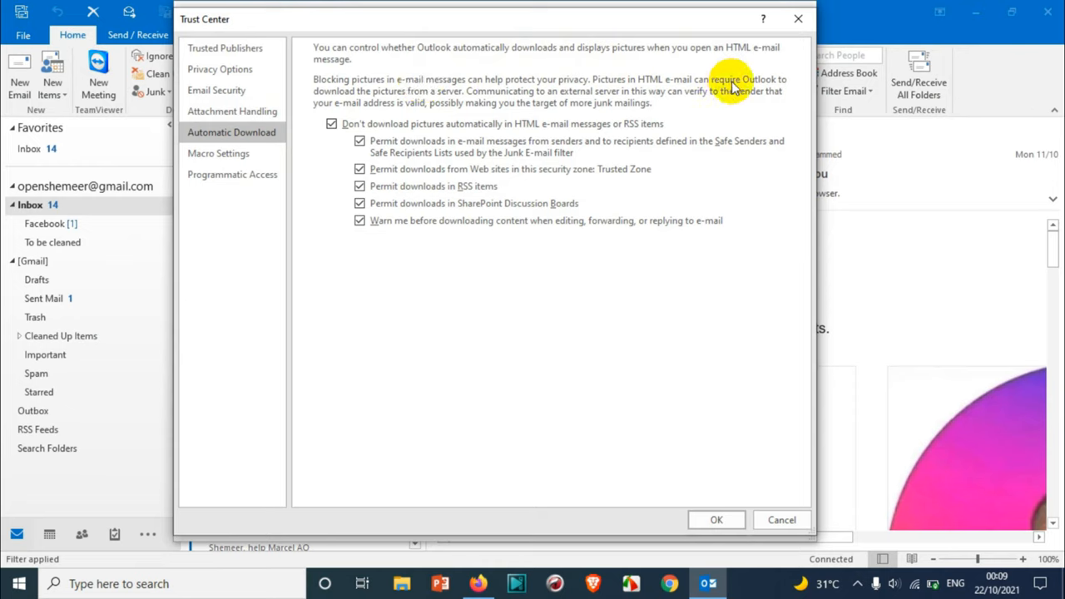
mouse_move(474, 104)
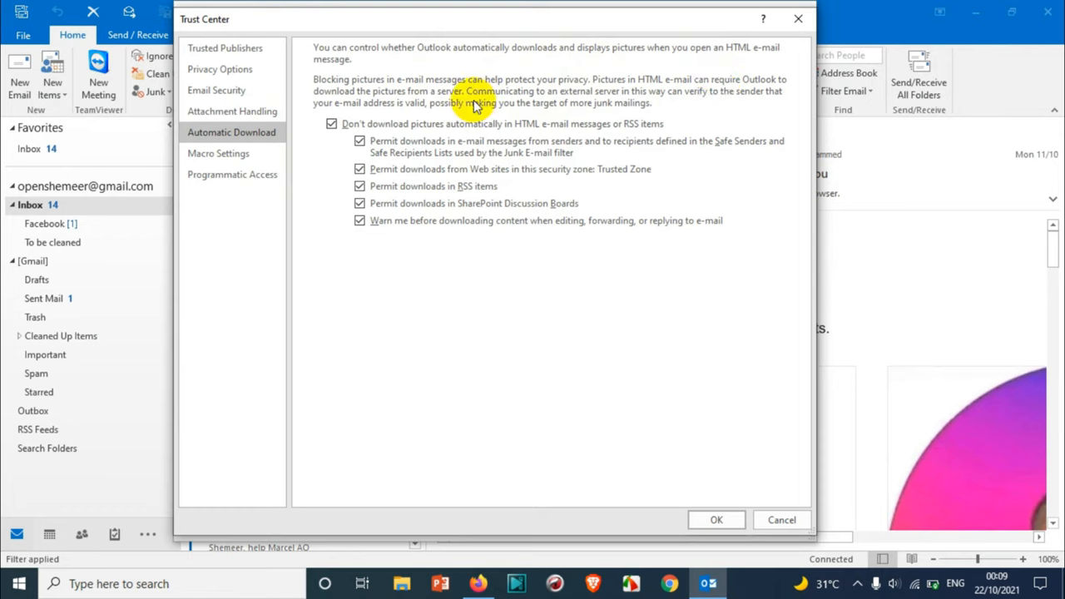
mouse_move(666, 102)
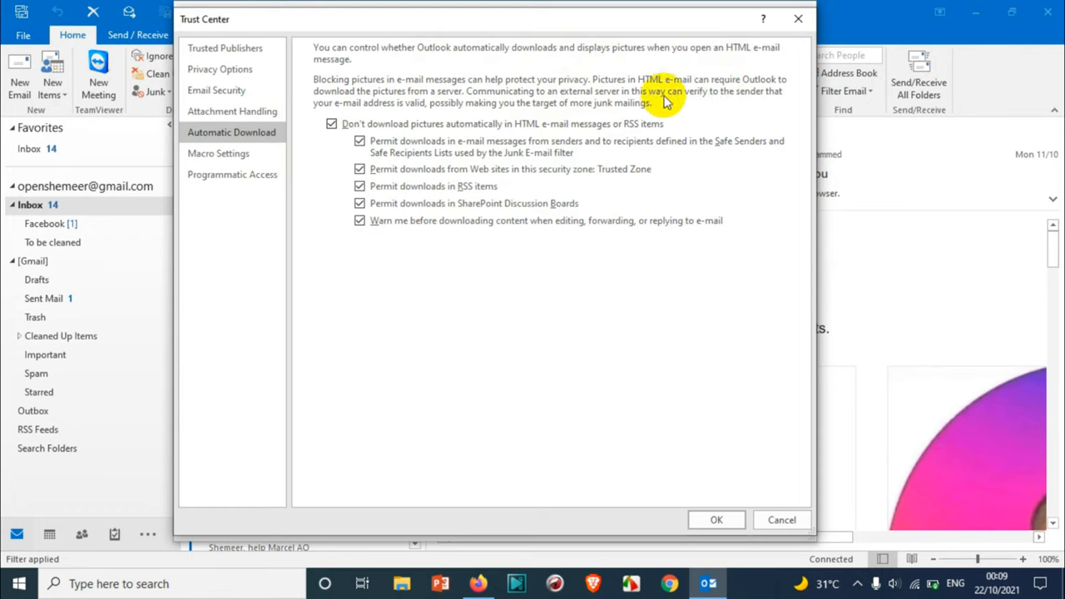
mouse_move(446, 114)
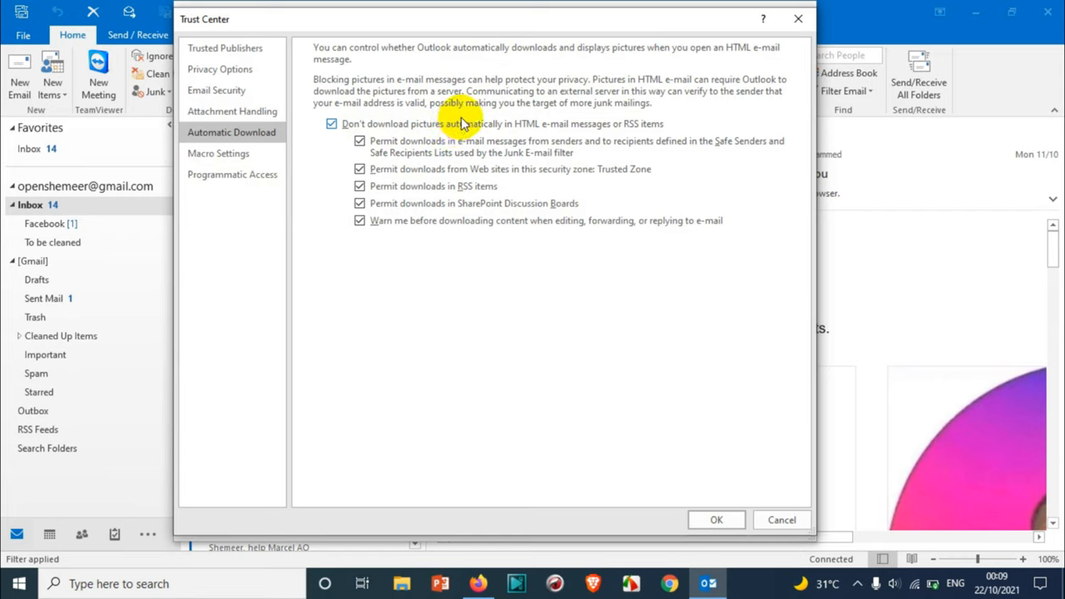
Step: Toggle the automatic picture-download and RSS-download options, leaving both as they were
left_click(331, 123)
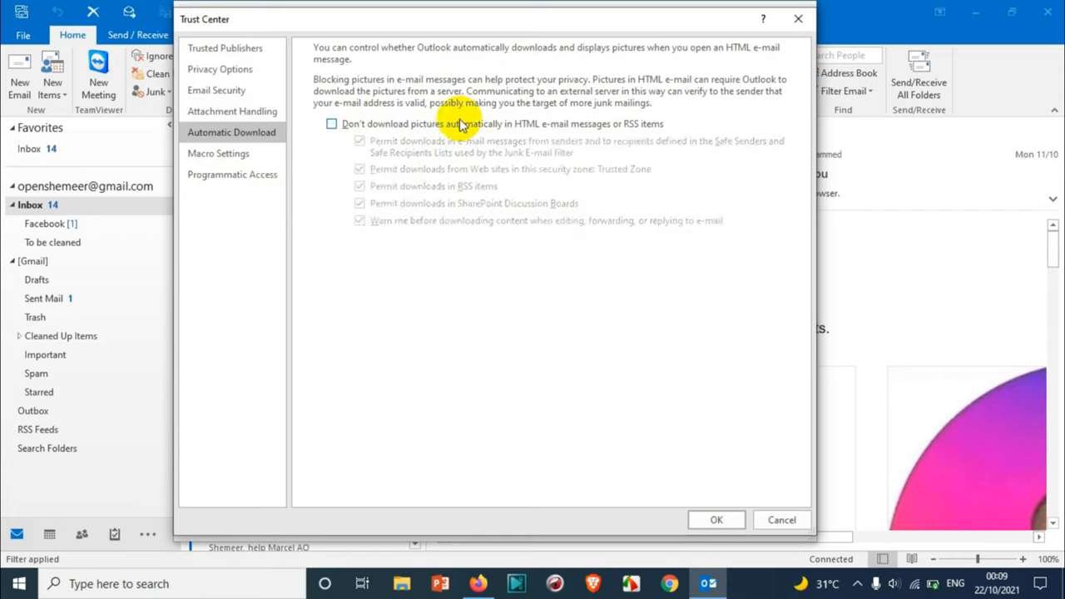
left_click(332, 123)
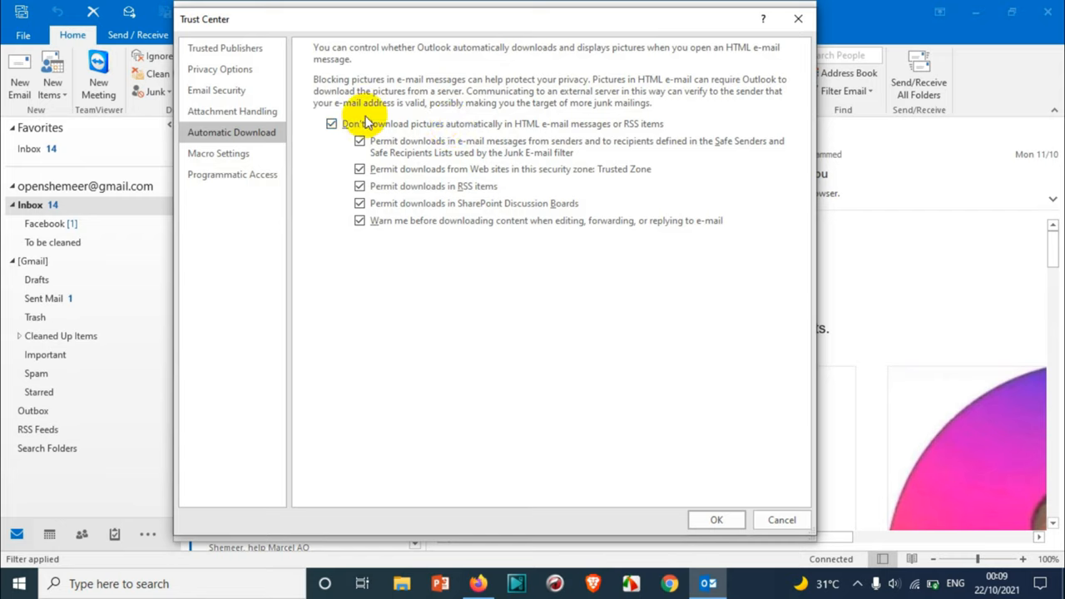
left_click(331, 123)
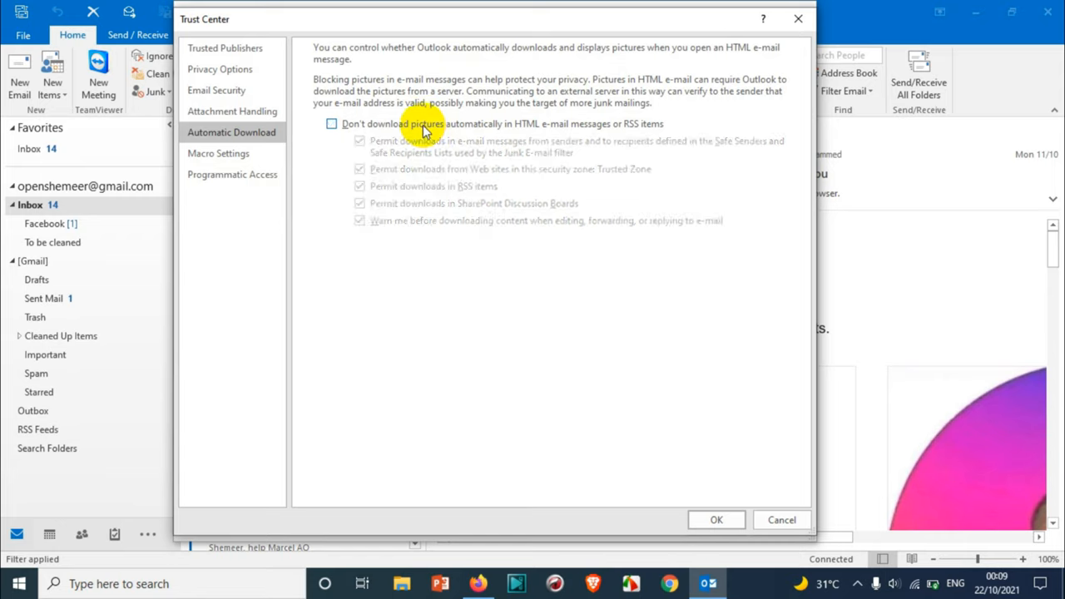
mouse_move(486, 176)
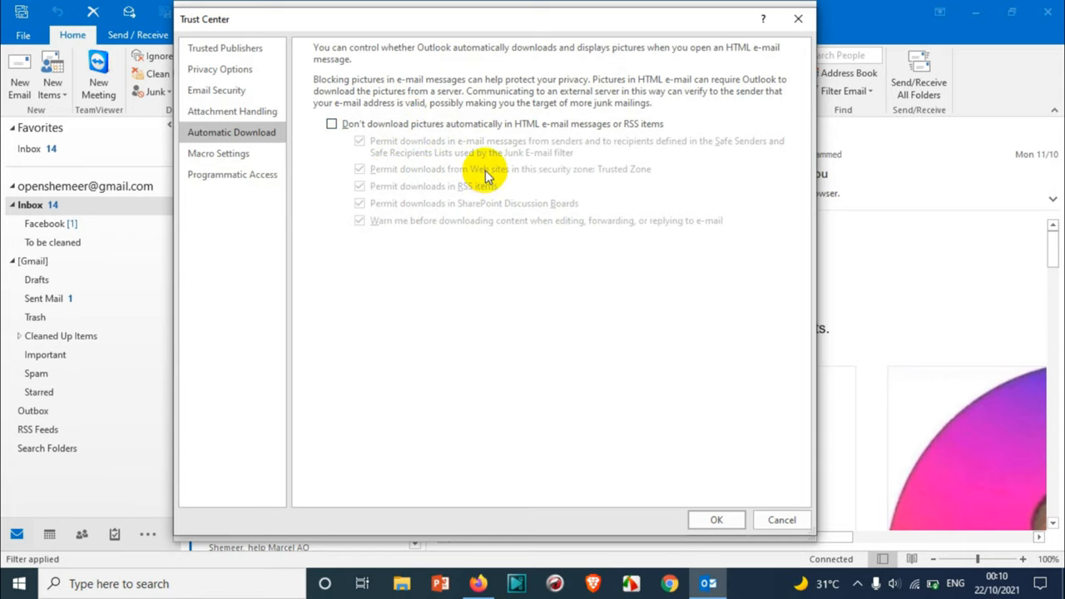
mouse_move(486, 123)
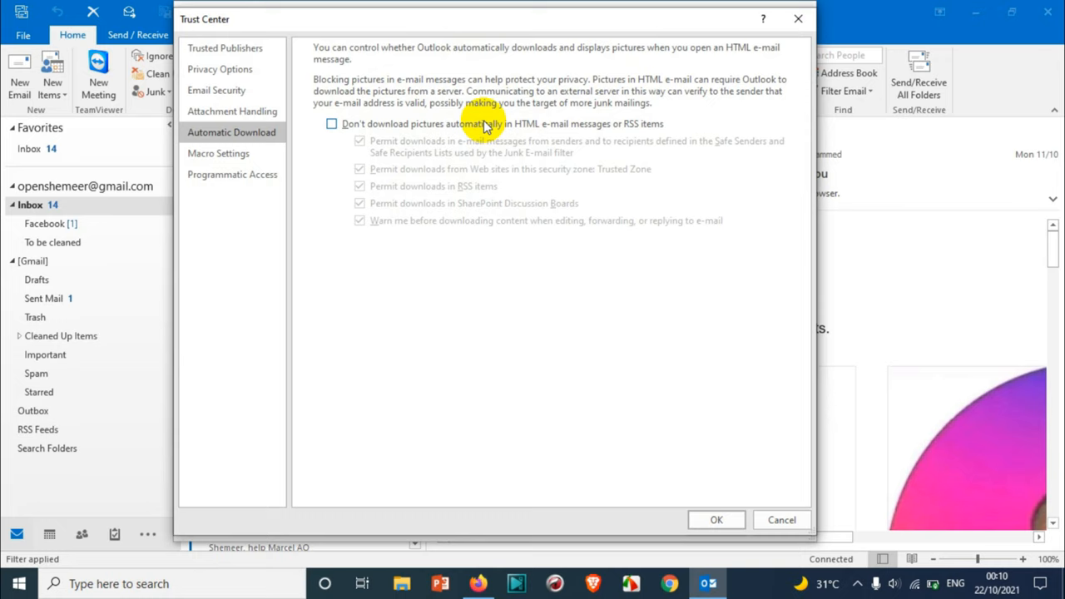
left_click(332, 123)
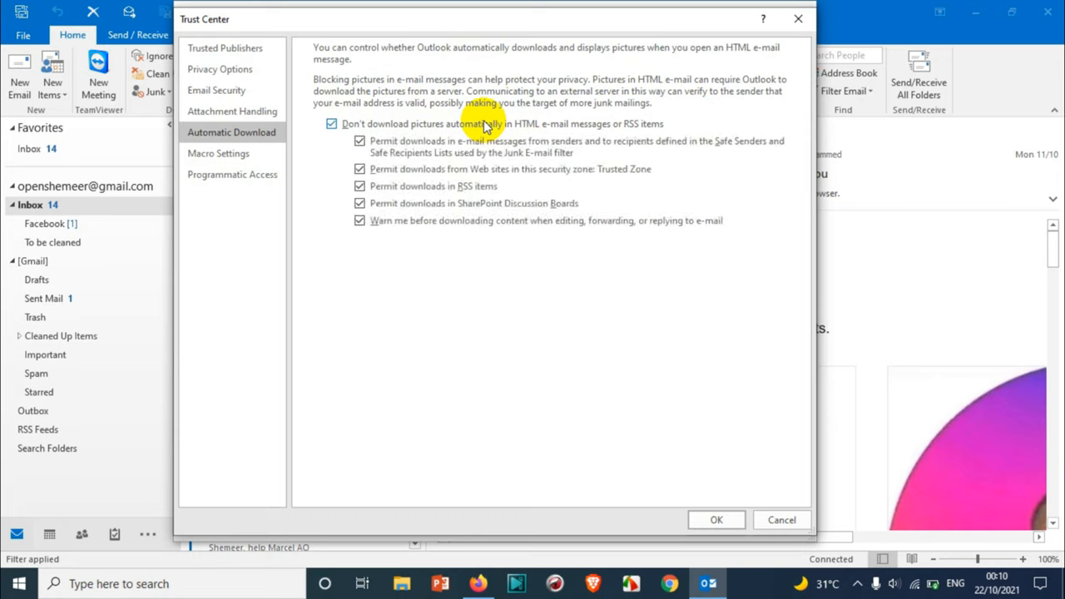
mouse_move(549, 170)
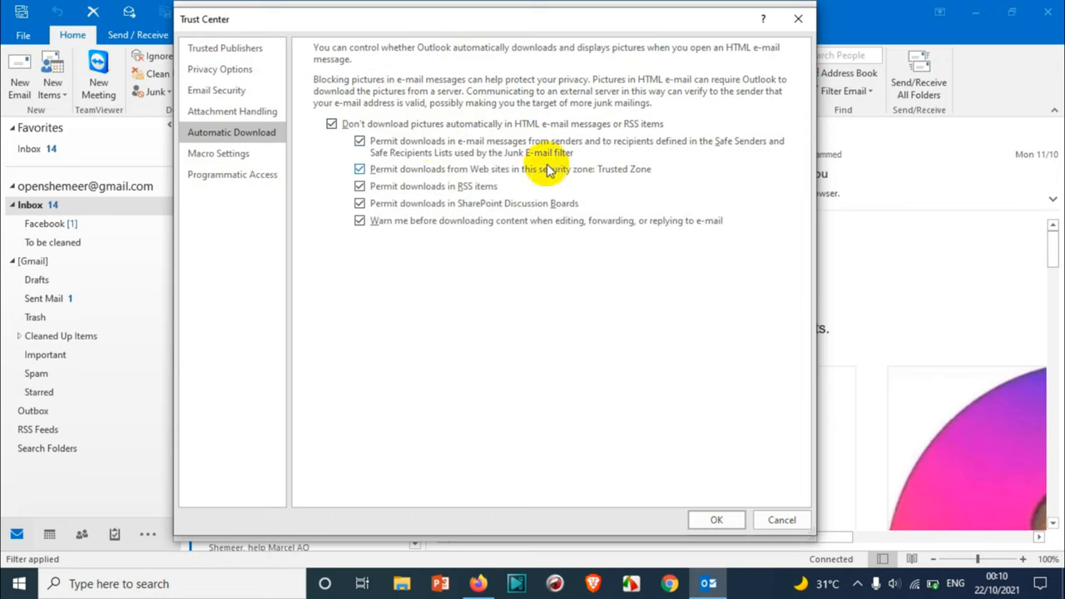
mouse_move(446, 197)
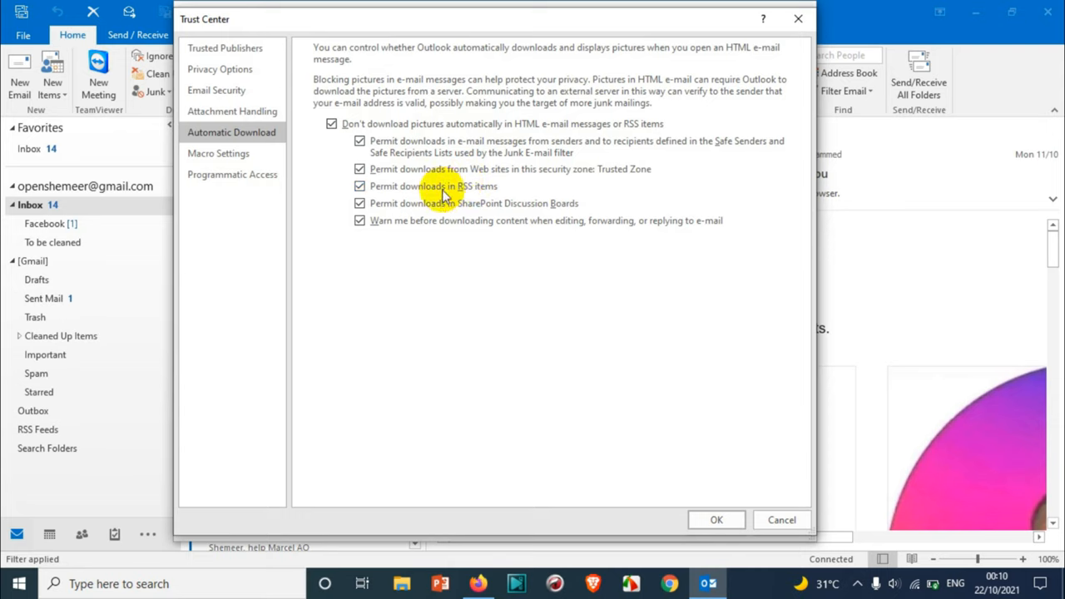
left_click(360, 187)
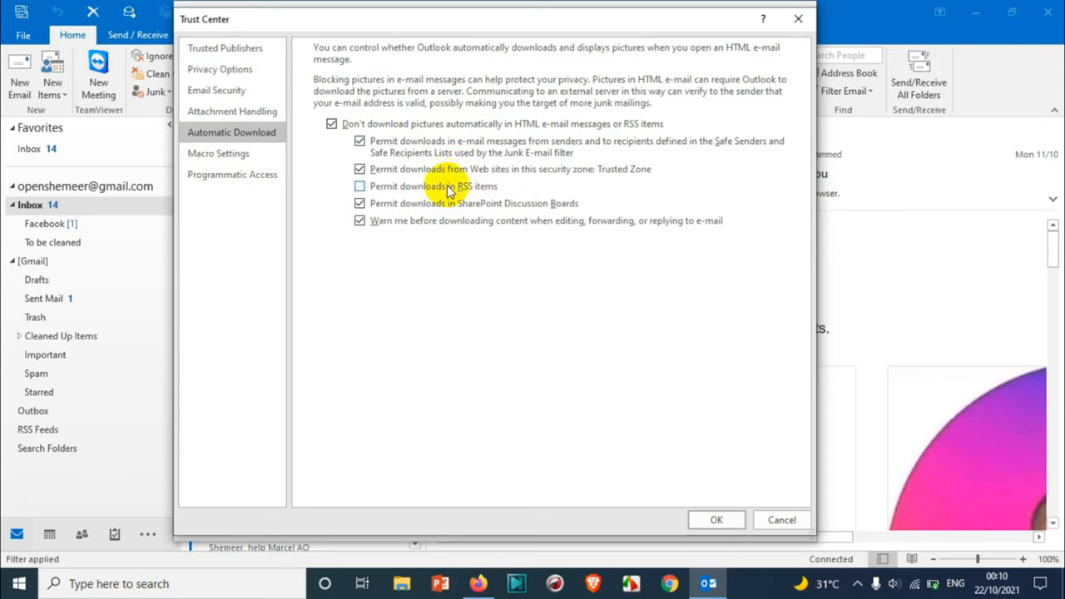
left_click(359, 187)
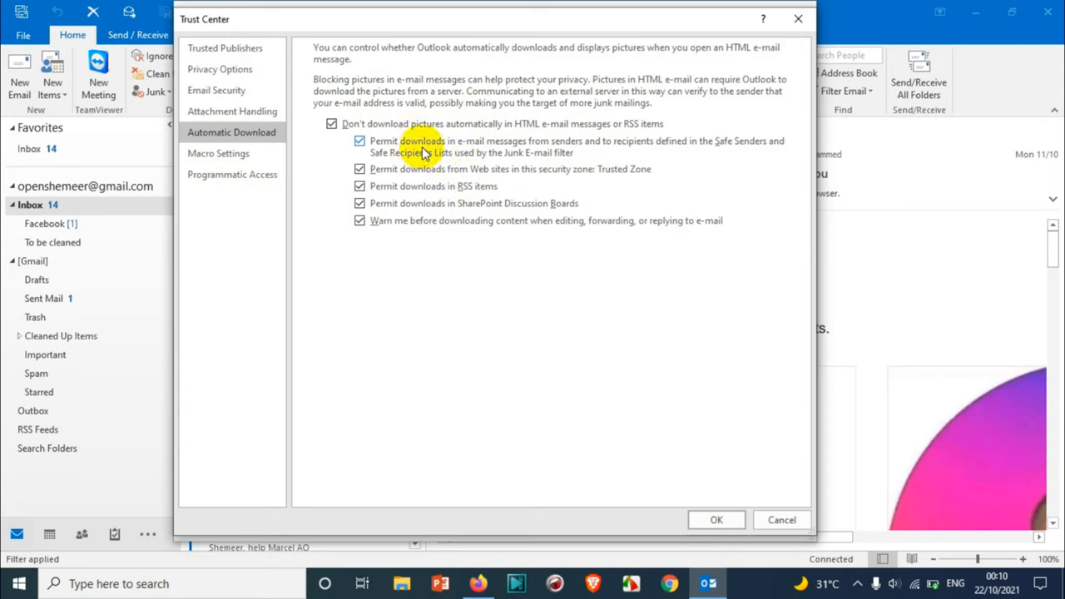
mouse_move(685, 156)
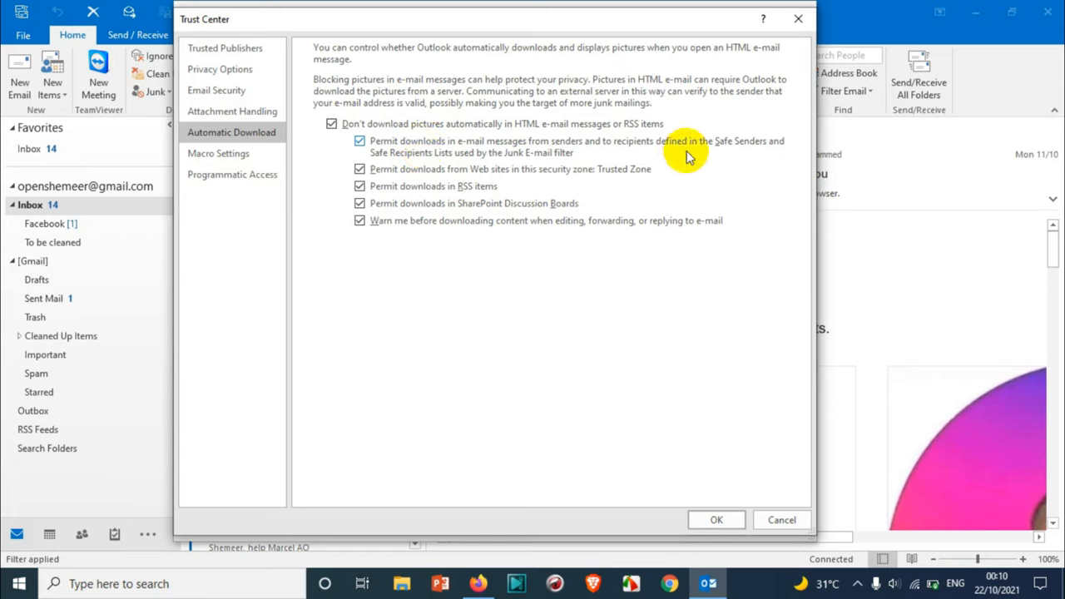
mouse_move(709, 153)
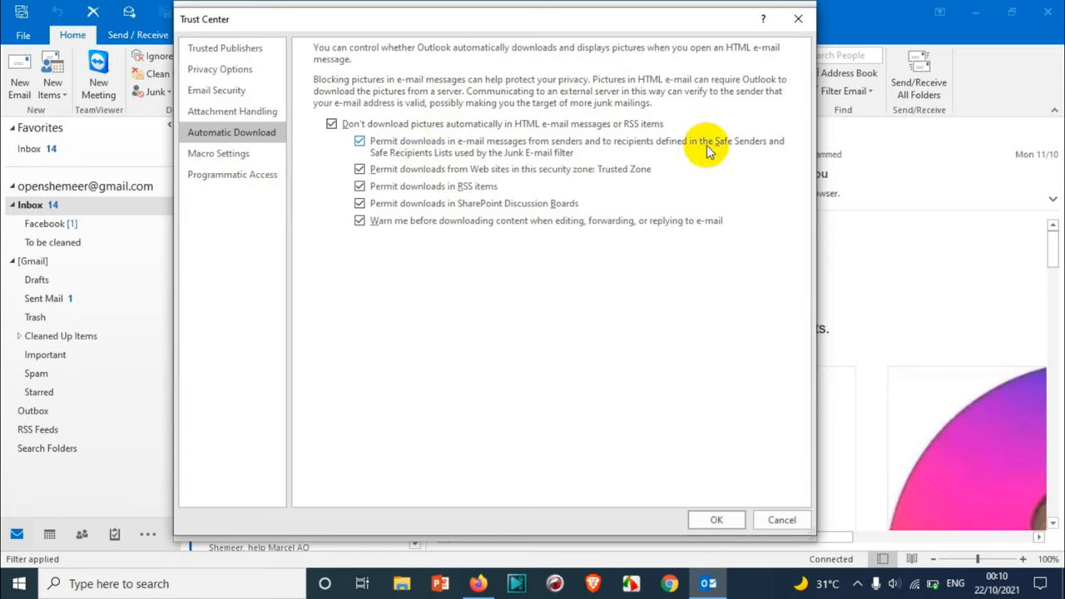
Step: Turn off downloads from Safe Senders/Recipients lists and the warning before downloading content when replying
left_click(359, 140)
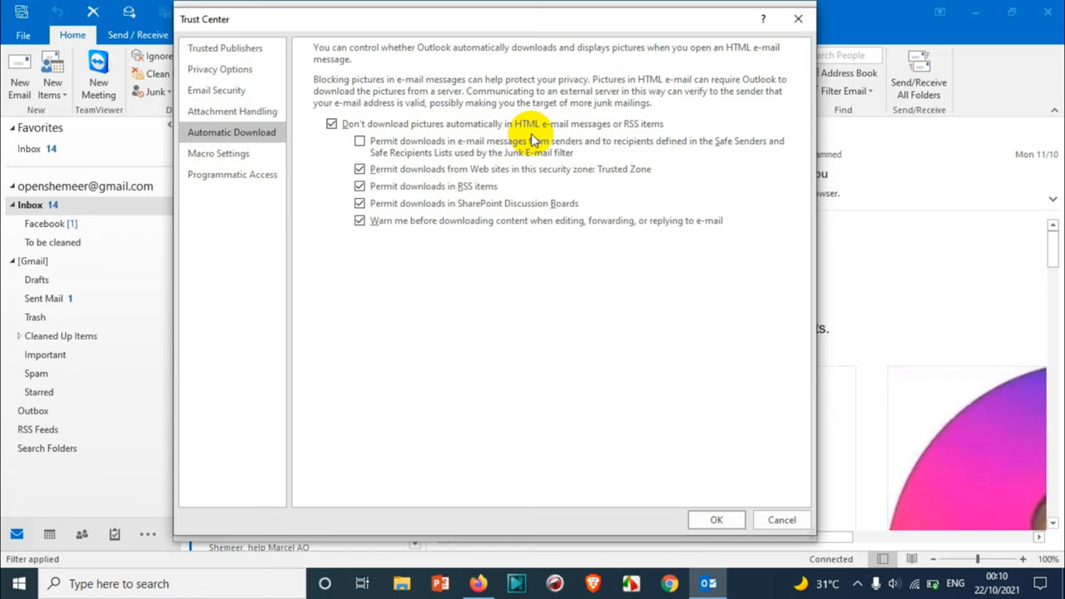
mouse_move(482, 140)
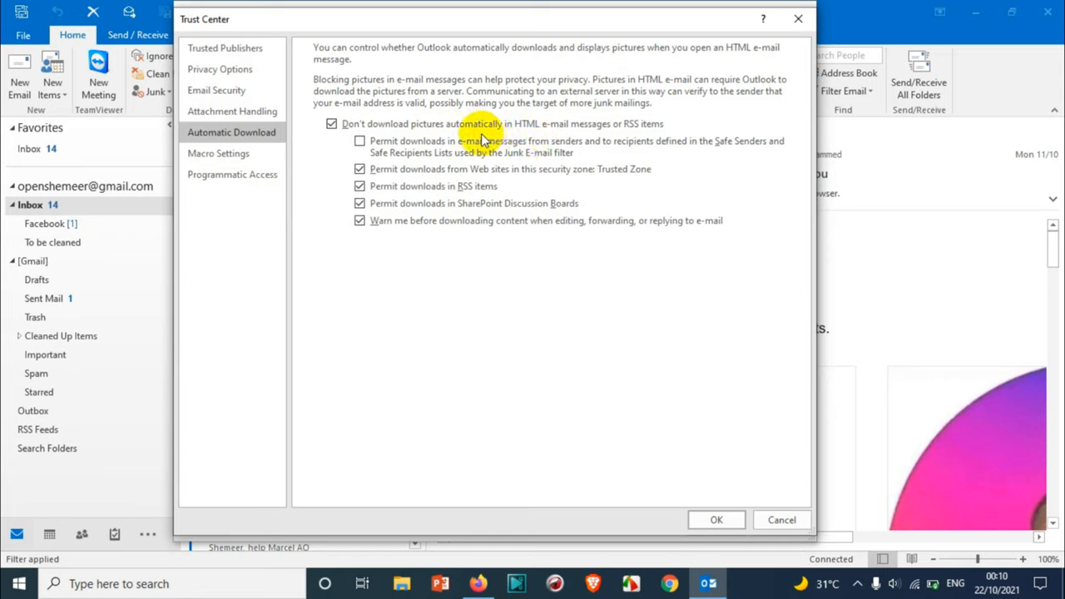
mouse_move(623, 153)
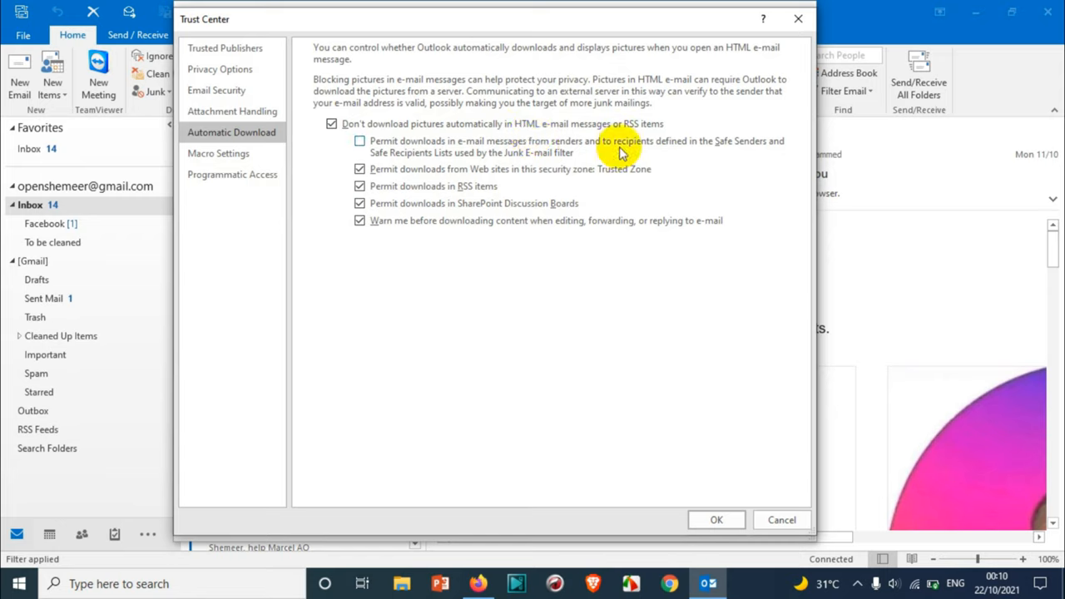
mouse_move(533, 150)
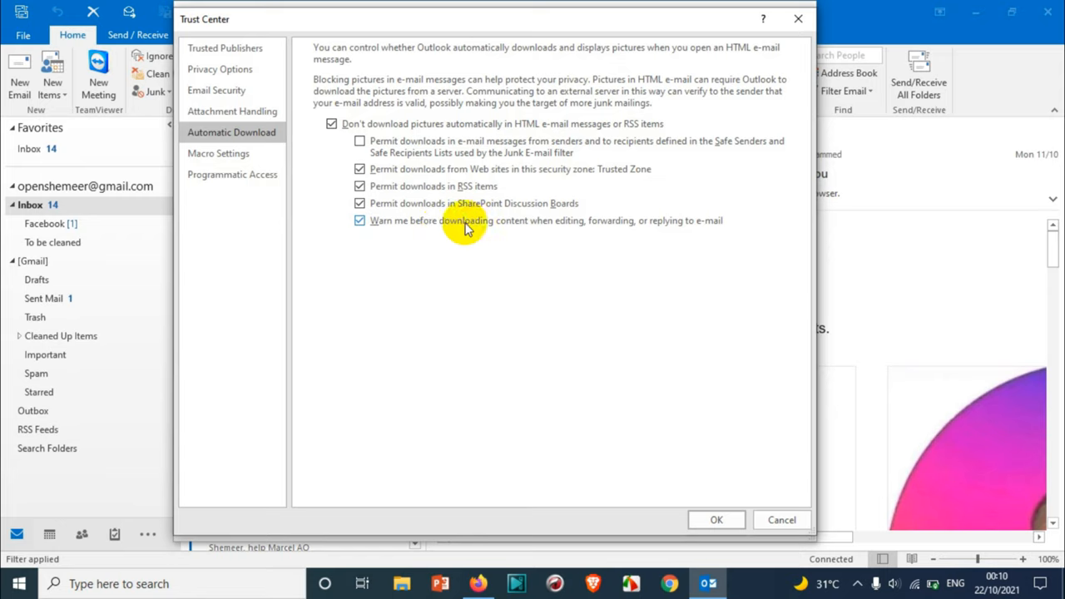
left_click(359, 220)
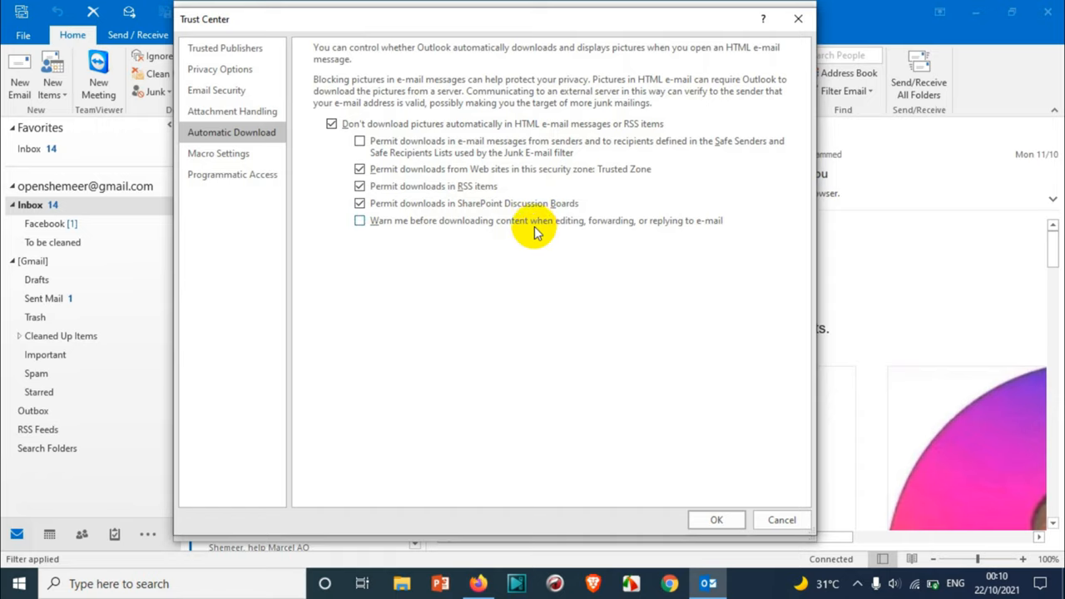
Step: Turn off 'Don't download pictures automatically in HTML e-mail' and confirm with OK
left_click(331, 123)
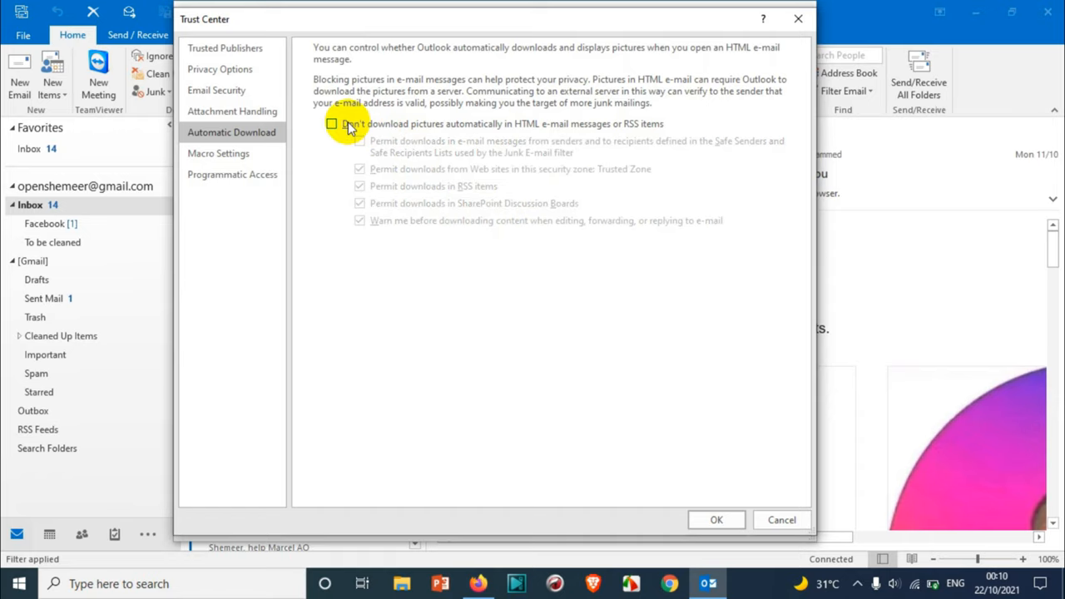
mouse_move(392, 133)
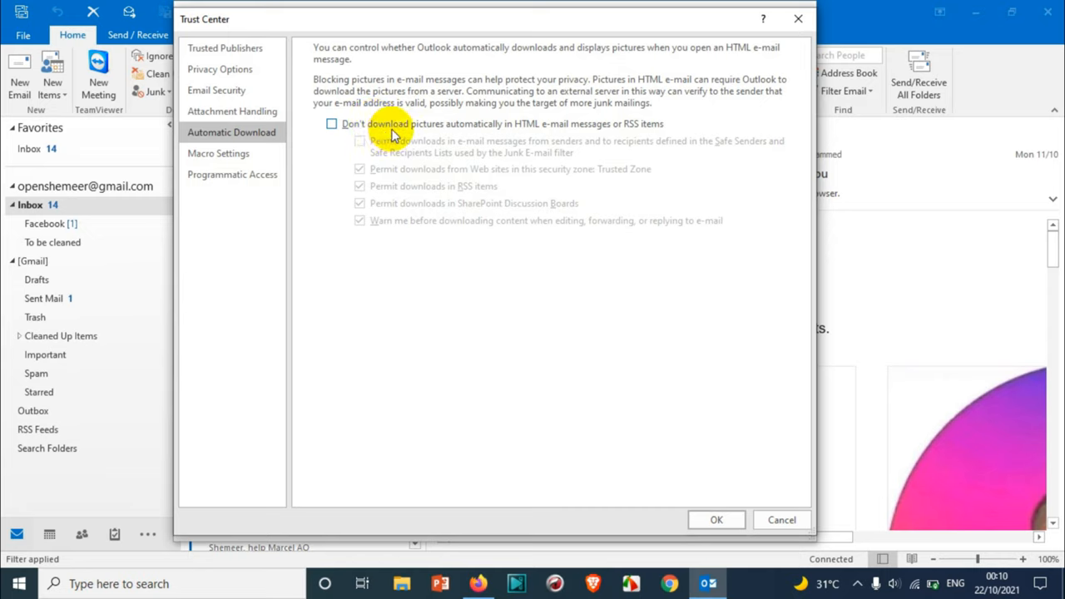
mouse_move(471, 365)
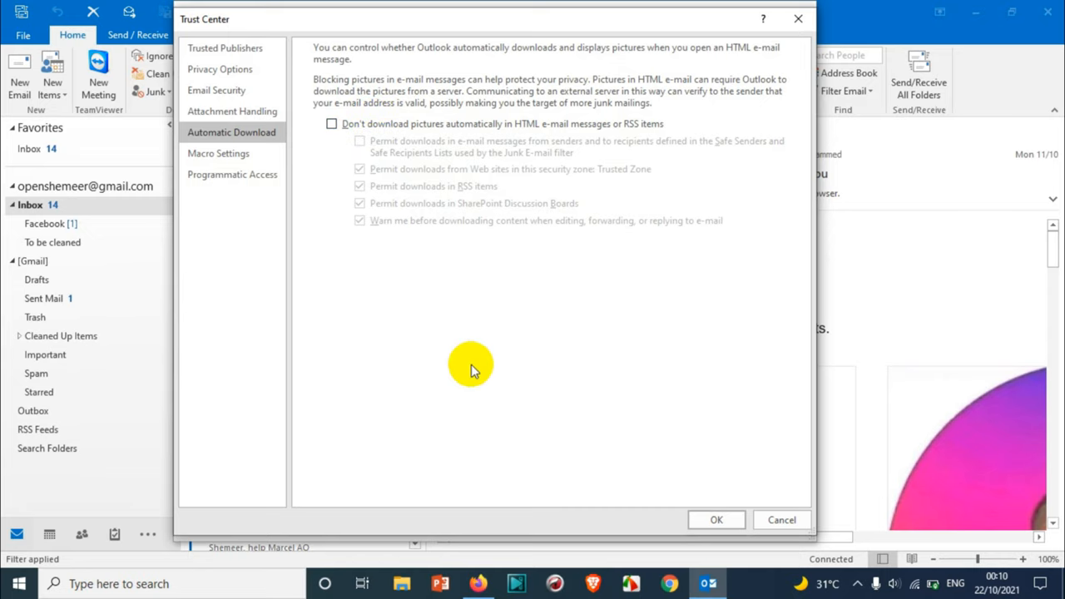
mouse_move(600, 247)
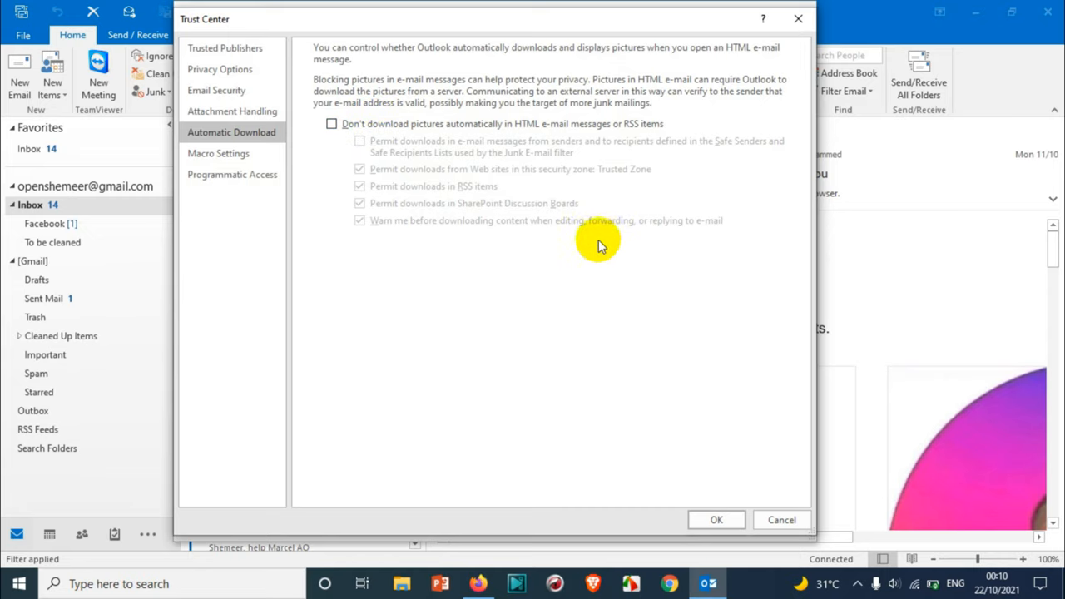
left_click(716, 519)
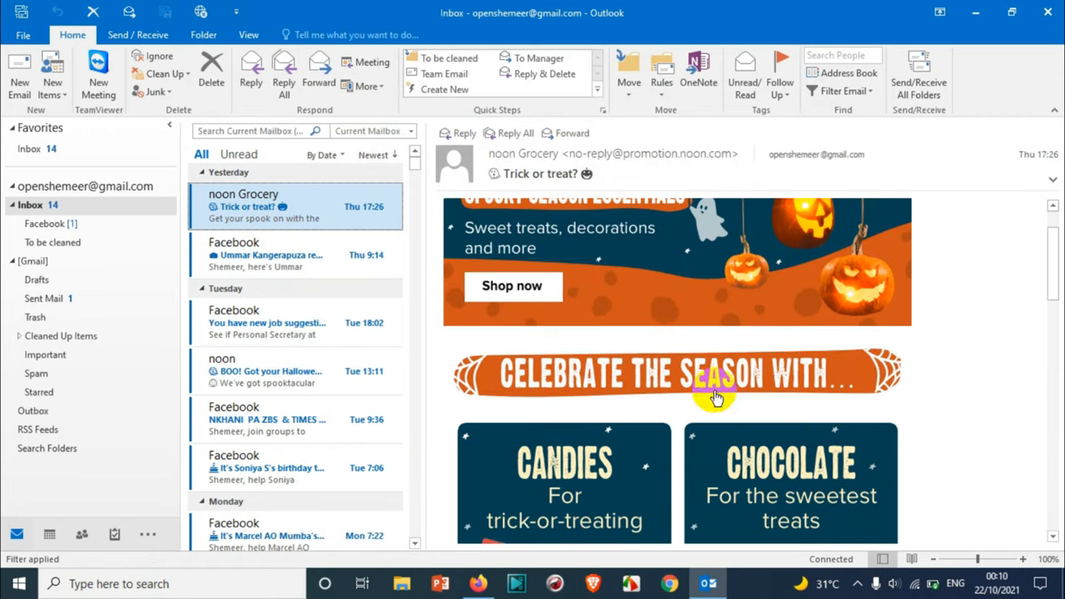
scroll("down", 3)
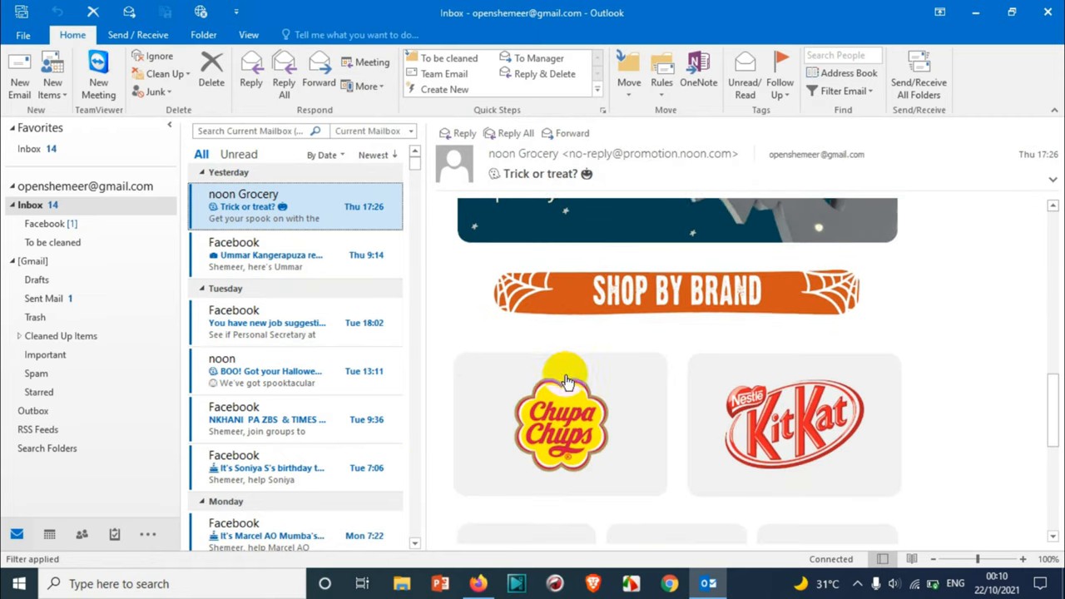
left_click(266, 254)
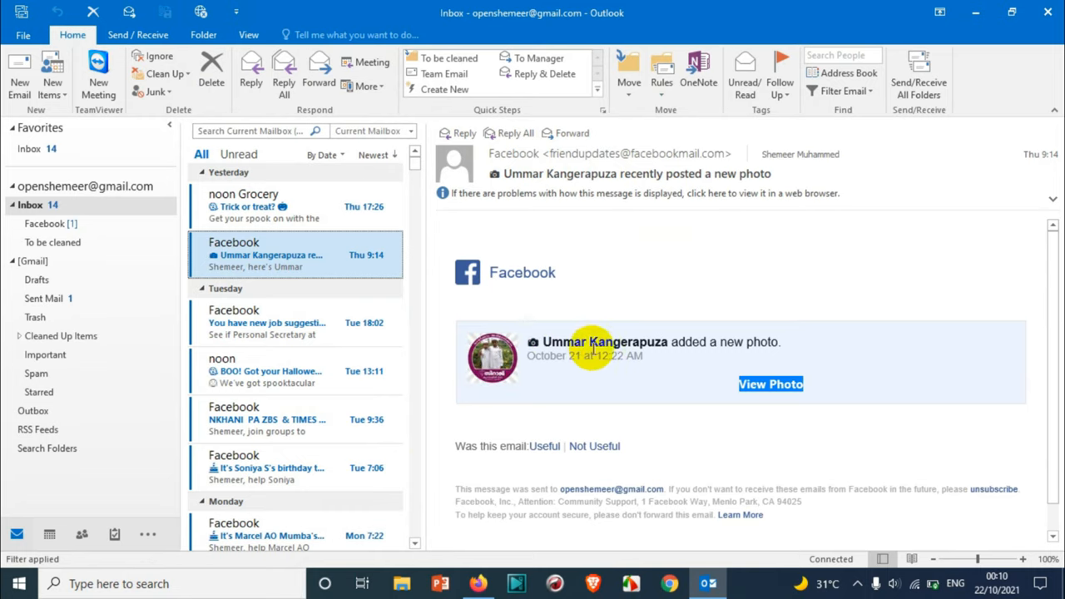
mouse_move(319, 336)
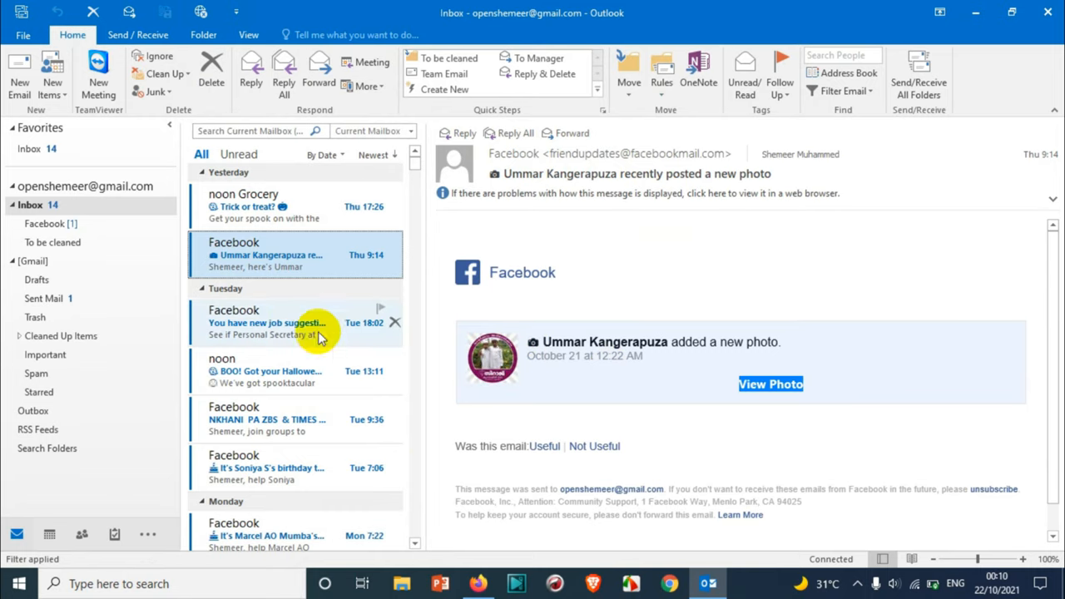
left_click(267, 323)
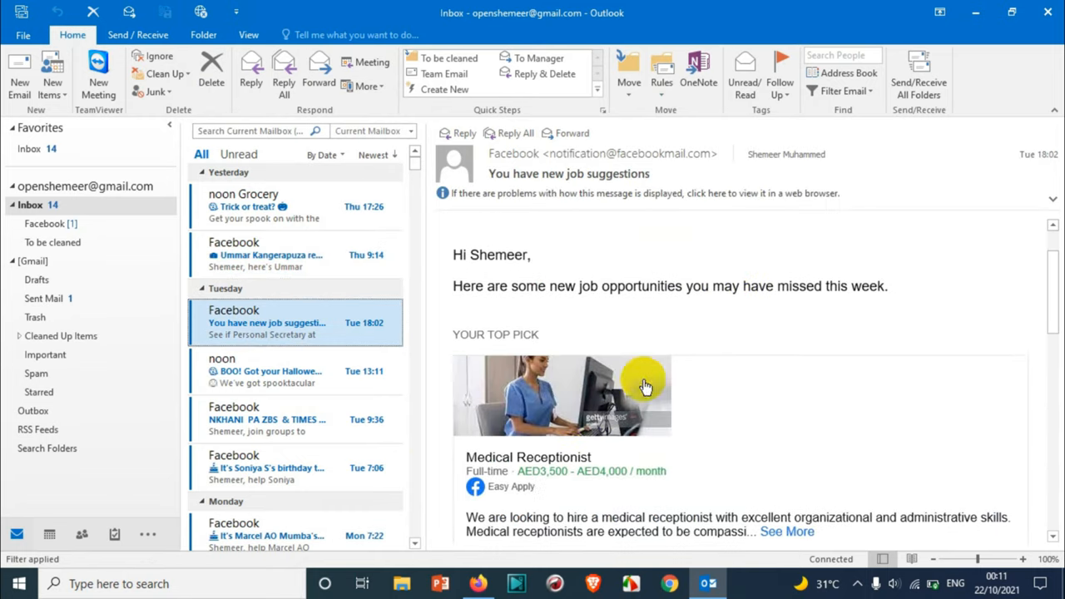
left_click(267, 369)
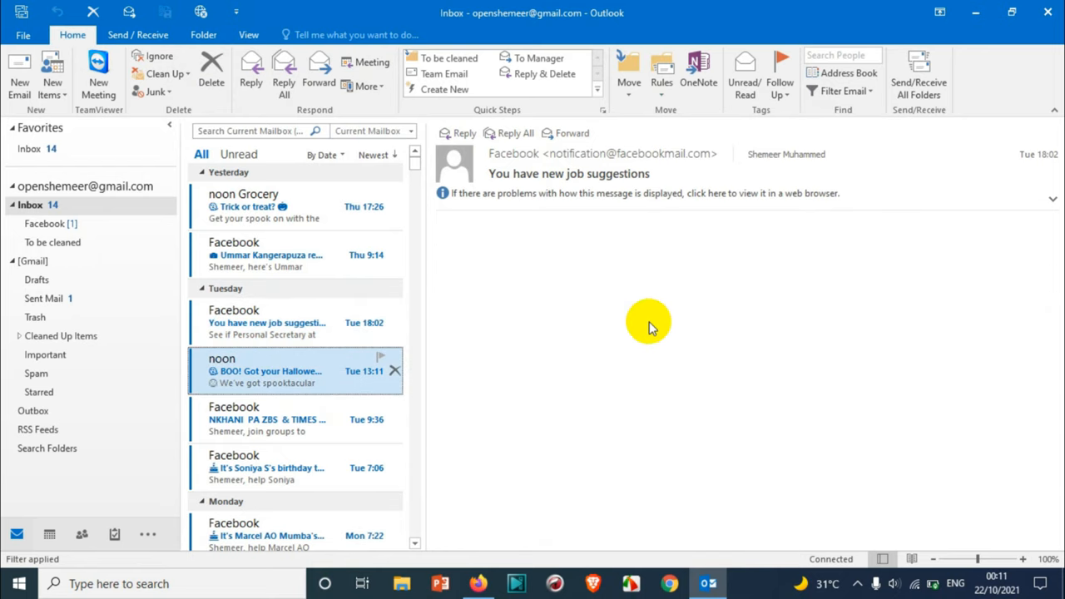
left_click(266, 370)
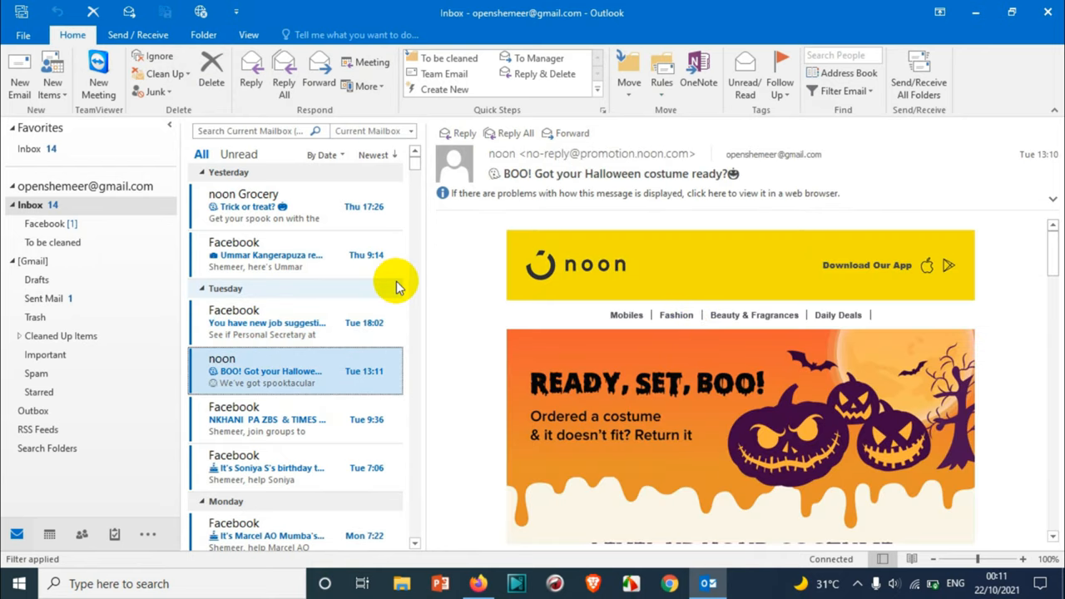
left_click(266, 200)
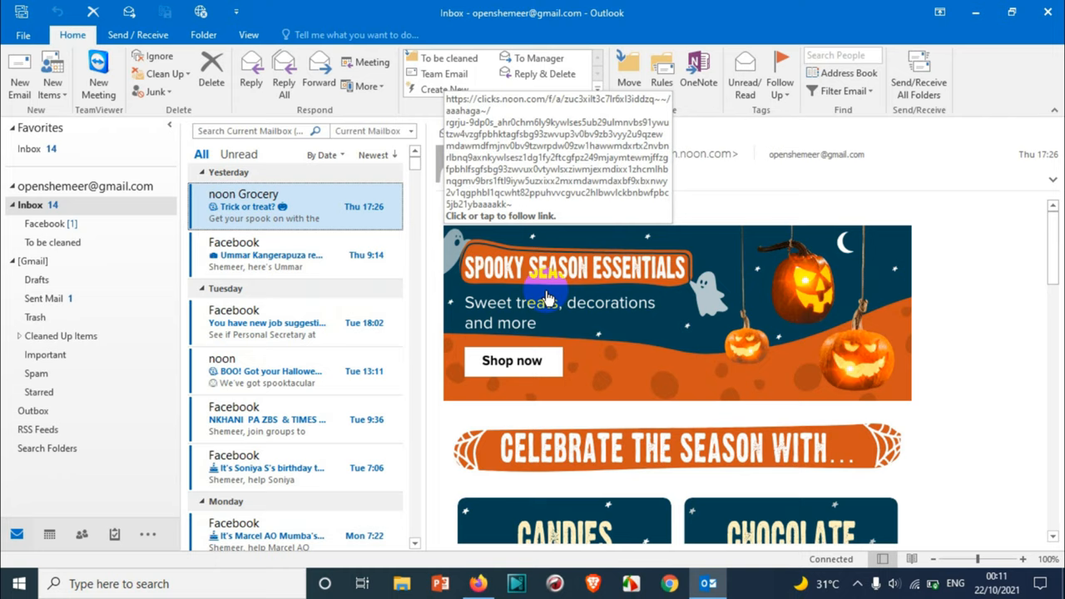